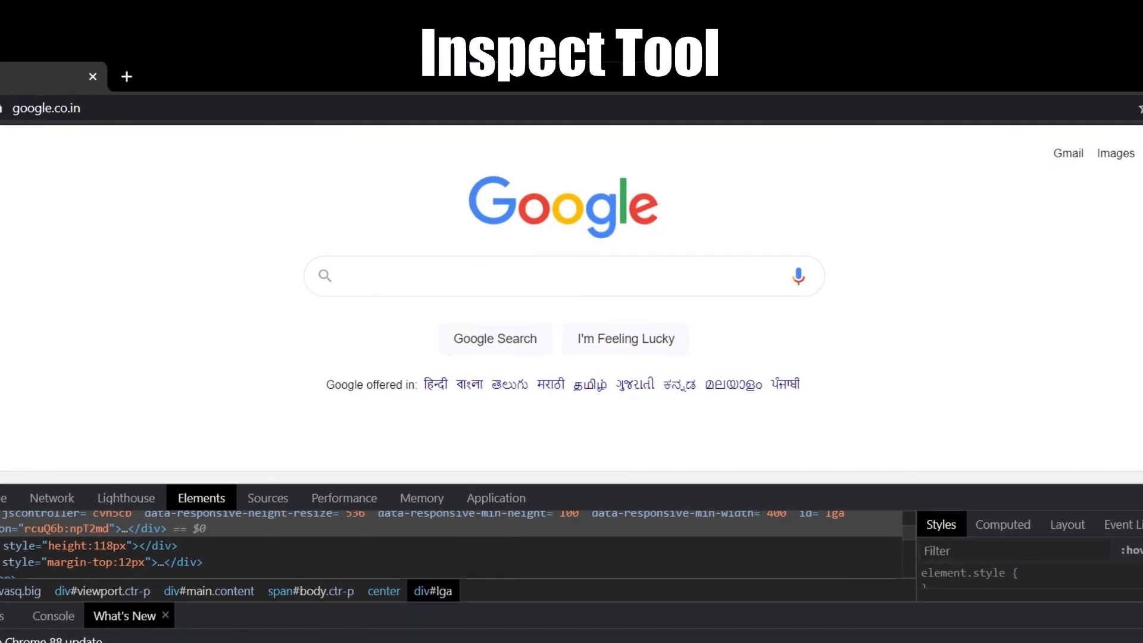
# - Show the Lighthouse audit panel with the Progressive Web App category selected
pyautogui.click(125, 498)
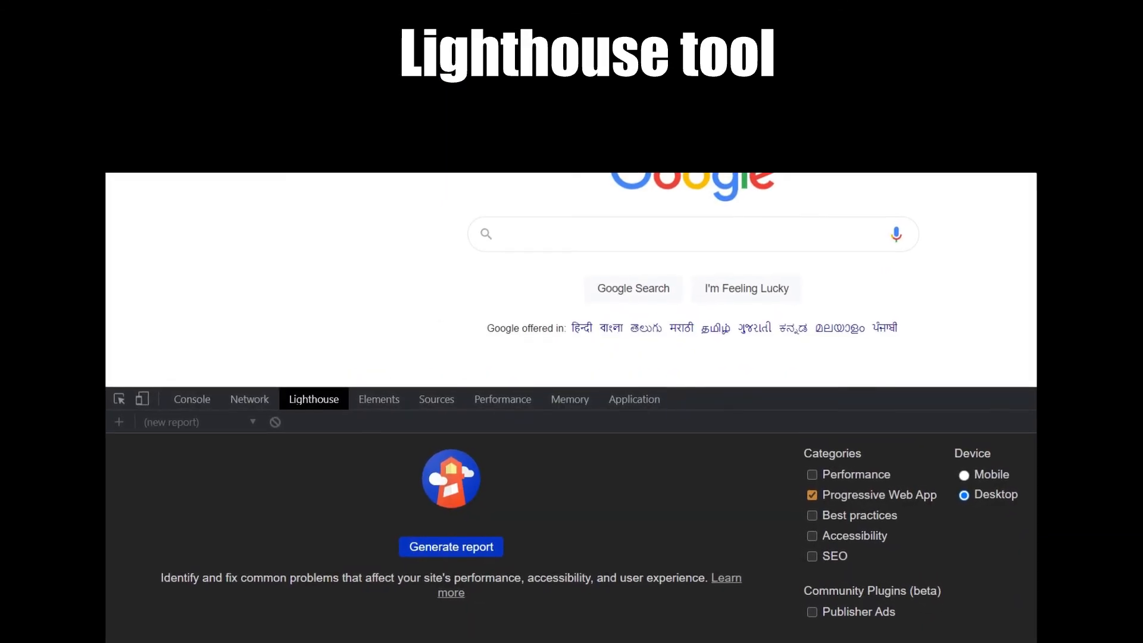